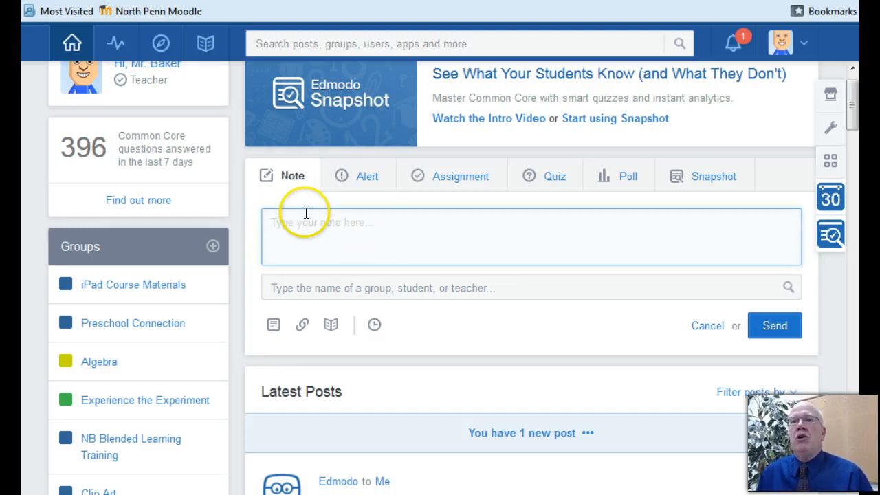
mouse_move(426, 258)
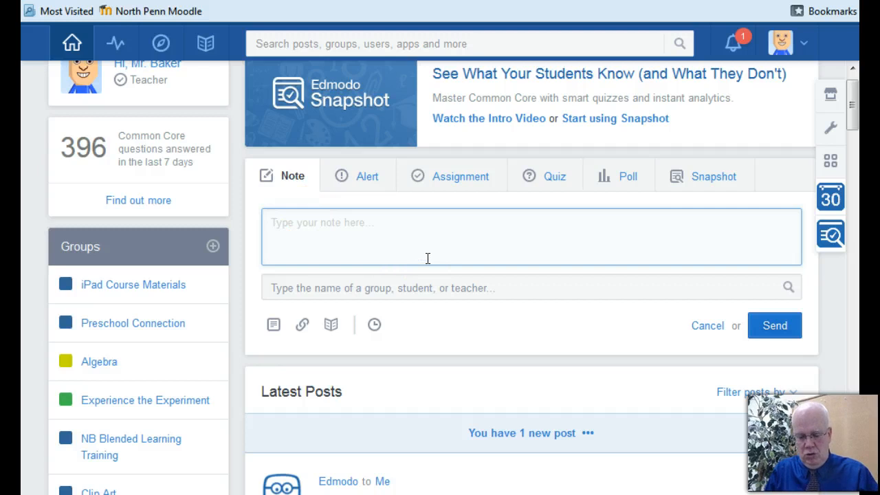
Step: Write the note message "Please watch video and comment!" in the Note box
type("Please w")
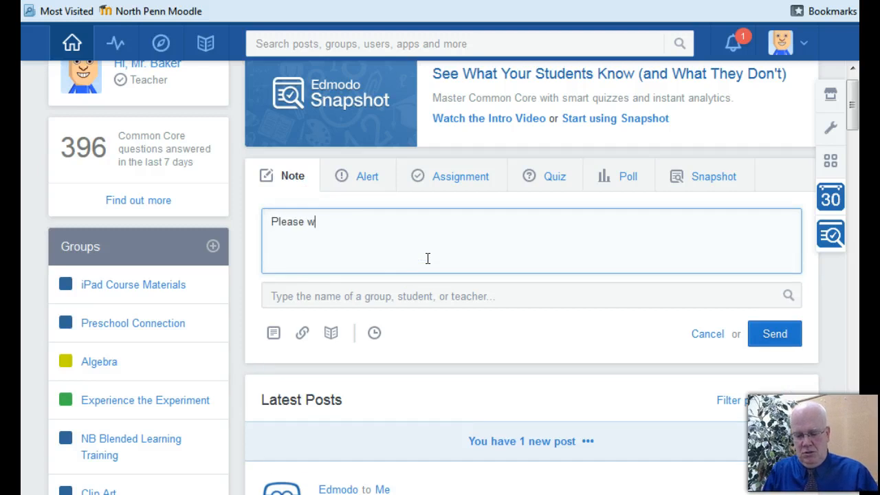
type("atch")
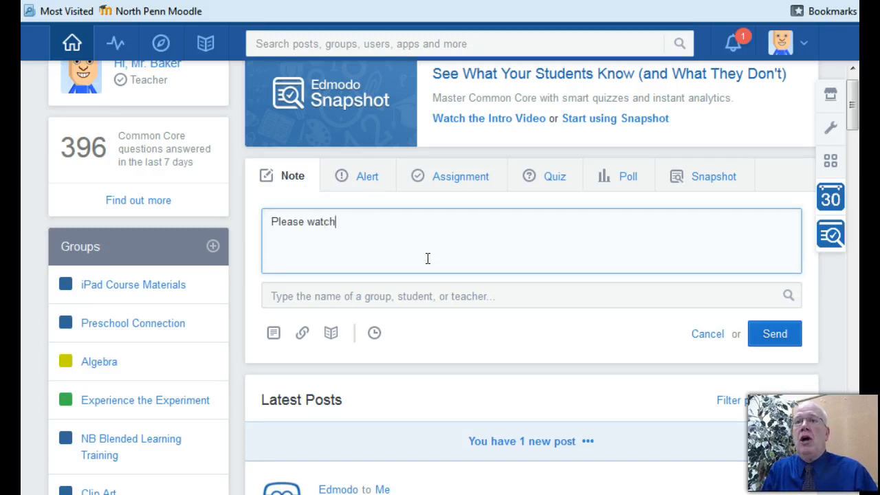
type("video and")
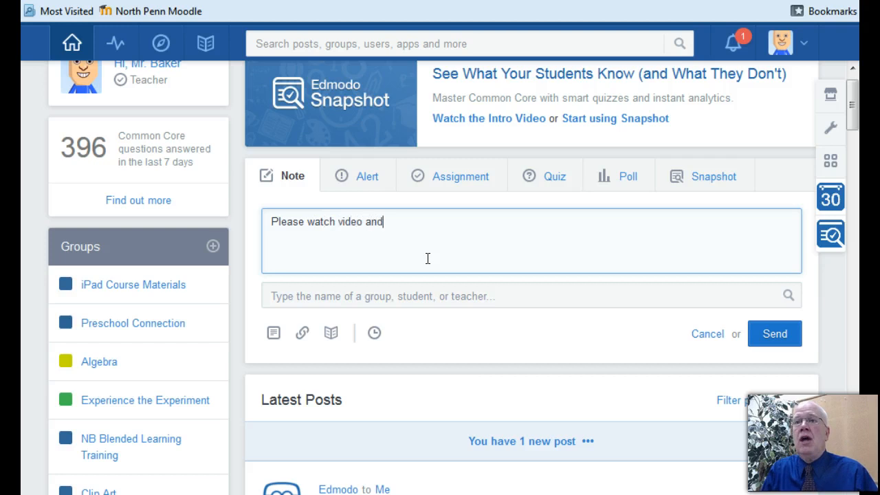
type("comment")
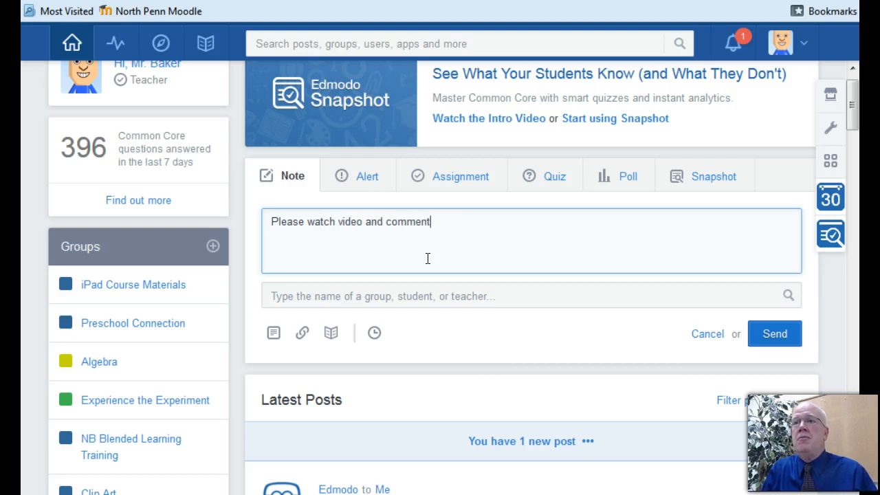
type("!")
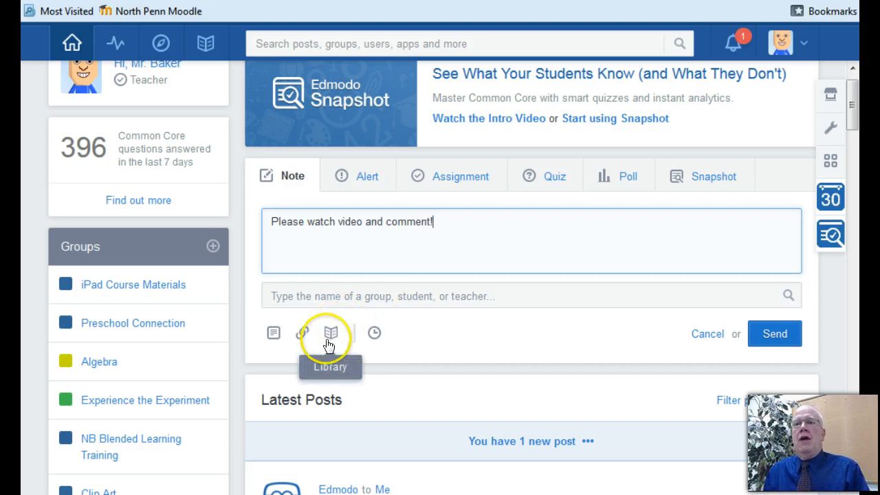
mouse_move(301, 336)
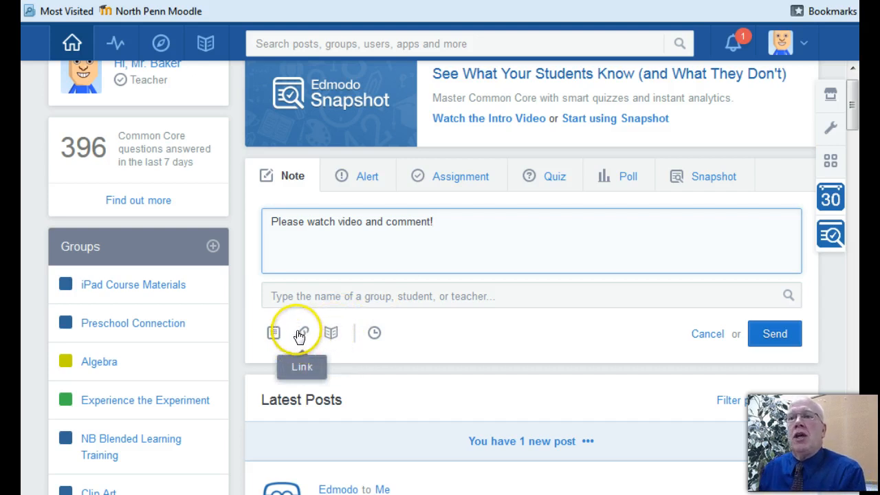
Step: Bring up the Attach Link form for the note via the Link icon
left_click(301, 332)
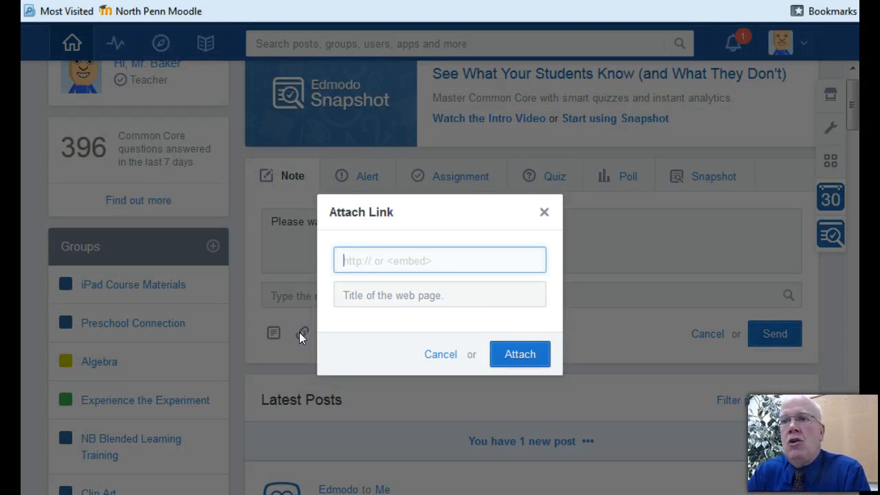
mouse_move(333, 341)
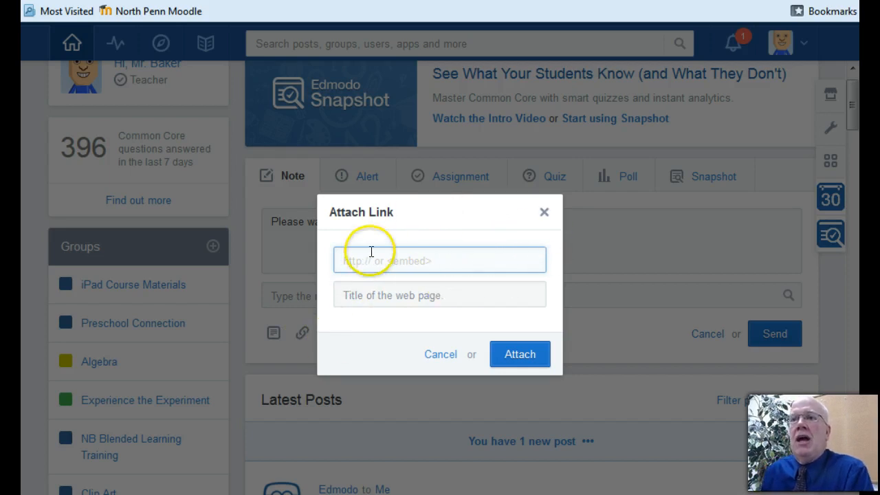
mouse_move(433, 313)
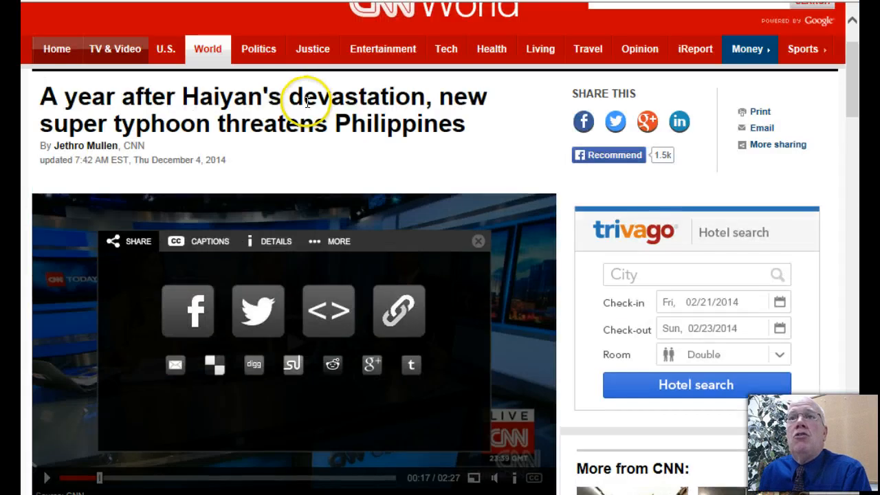
Step: Copy the CNN super typhoon article's address from Internet Explorer's address bar
scroll("down", 3)
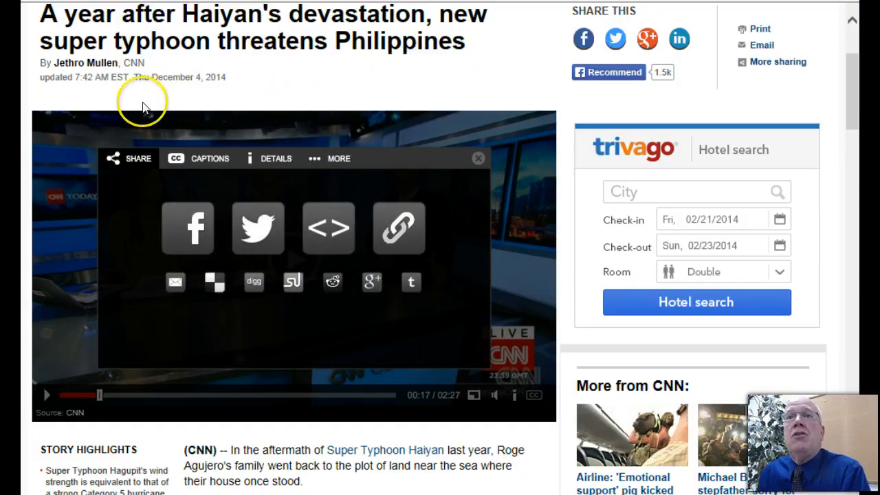
right_click(145, 107)
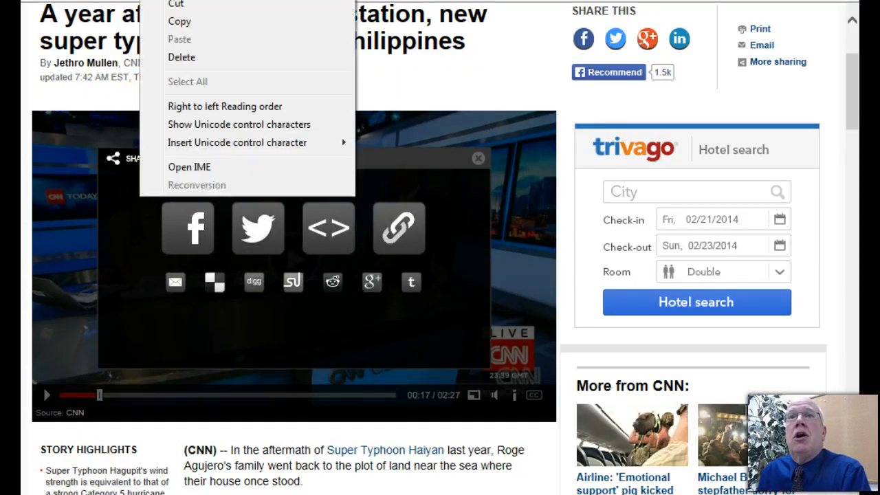
mouse_move(180, 20)
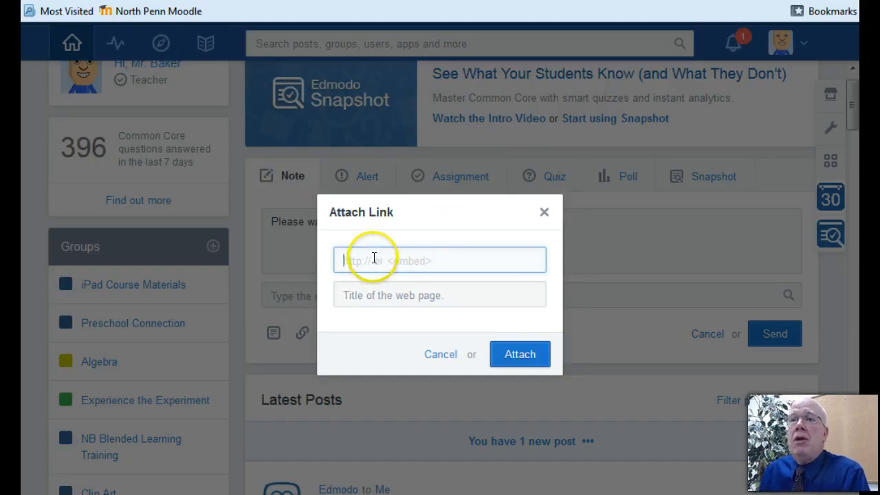
Step: Attach the CNN typhoon article link titled "A year after Haiyan's devastation, new super typhoon threatens Philippines"
type("er-typhoon-hagupit/index.html?hpt=hp_t2")
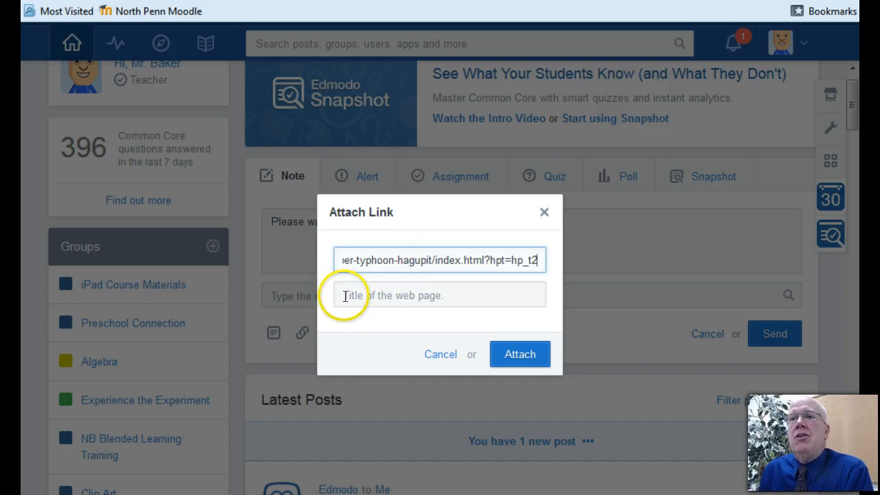
type("A year after Haiyan's devastation, new su")
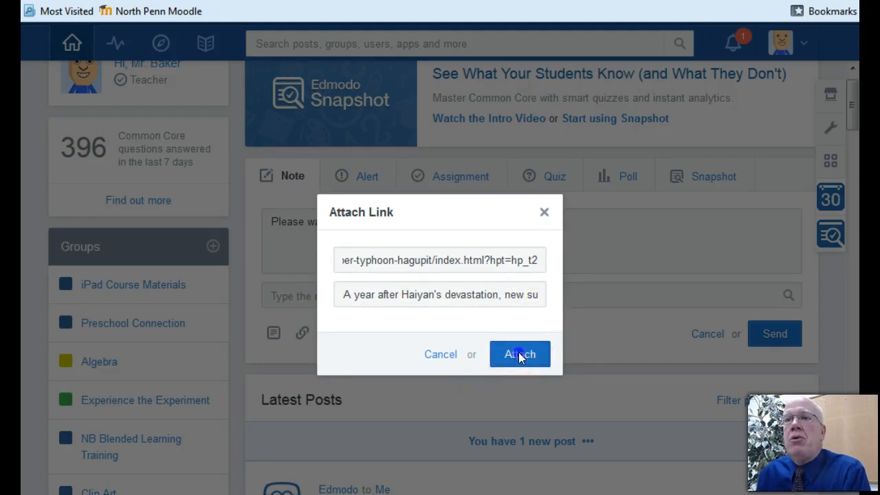
left_click(520, 355)
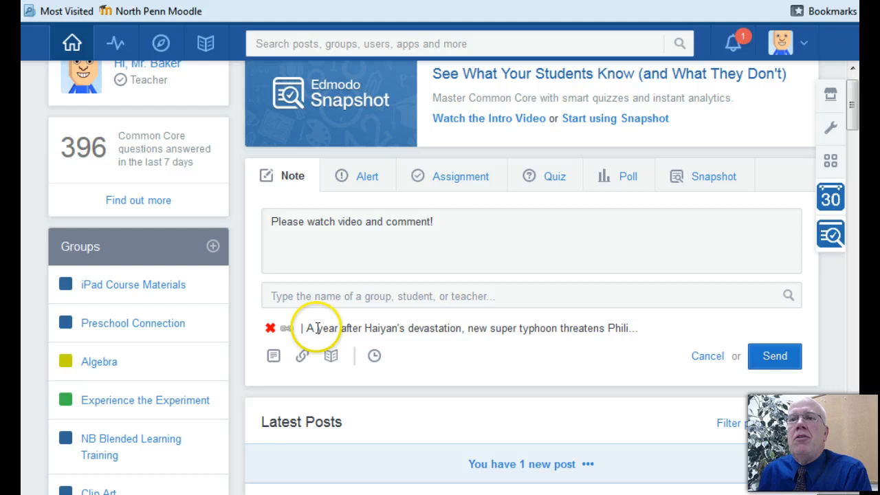
mouse_move(660, 327)
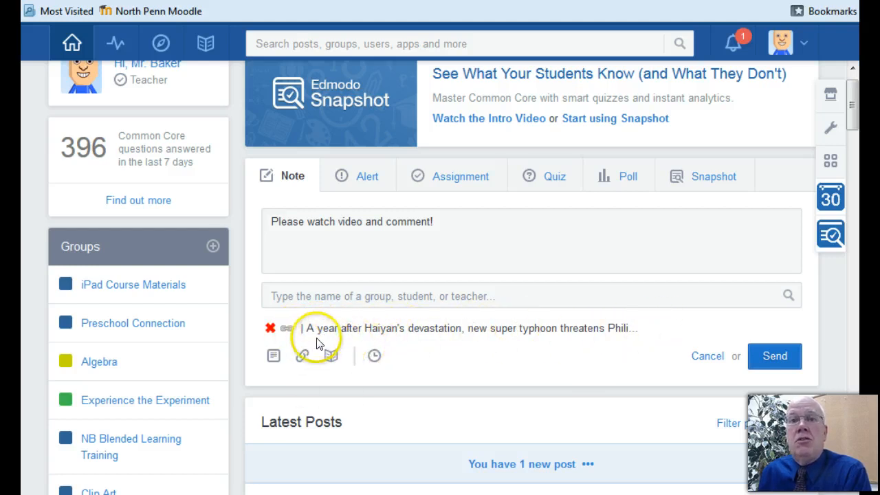
mouse_move(303, 355)
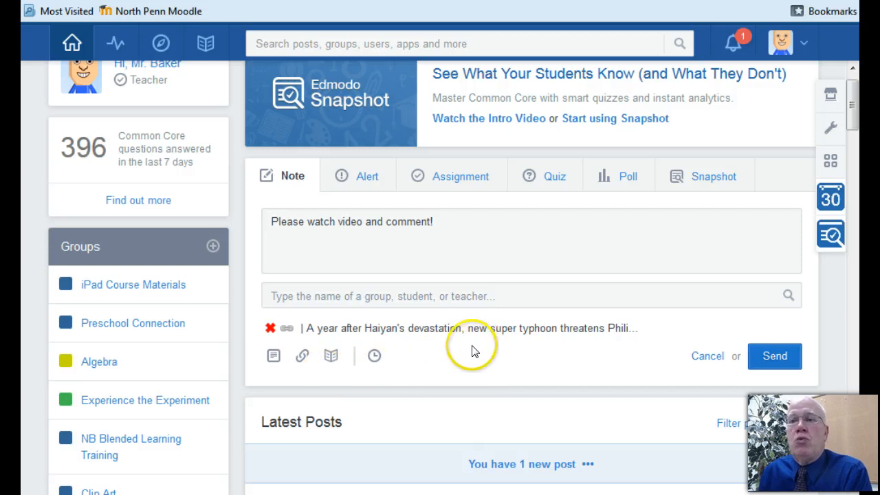
mouse_move(571, 330)
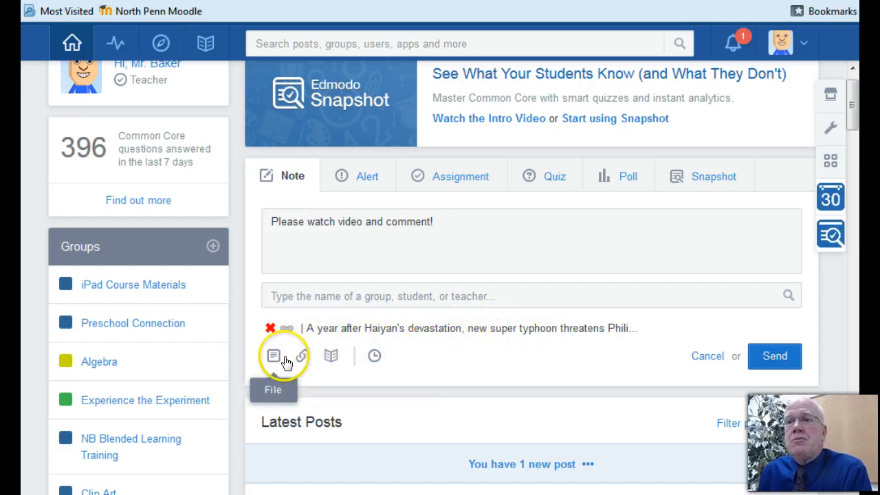
Step: Start a second link attachment and switch to the school page window for its URL
left_click(301, 354)
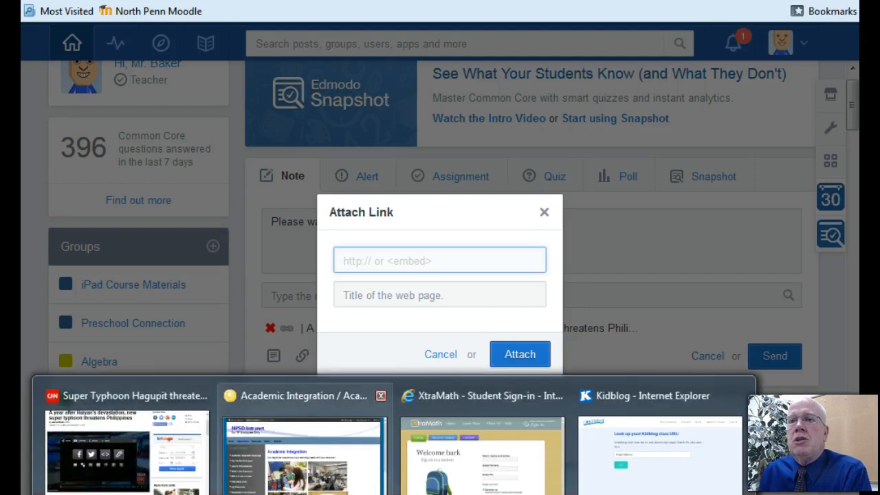
left_click(302, 396)
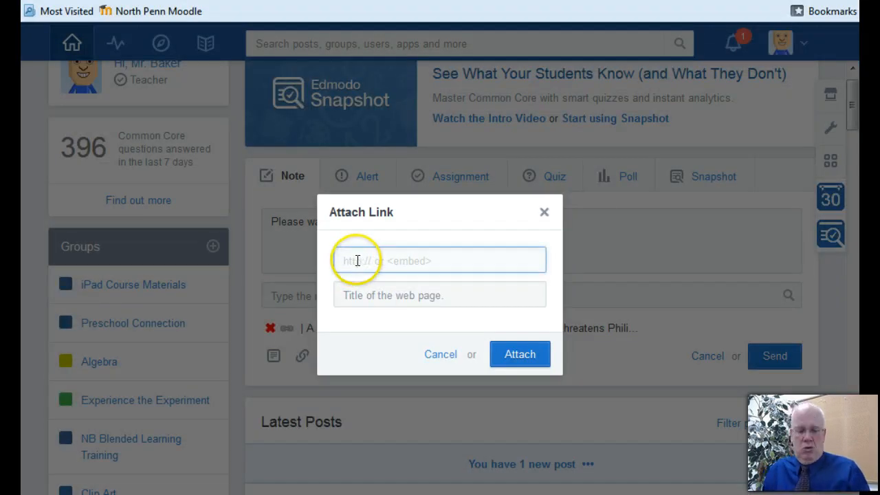
type("http://www.npenn.org/Page/574")
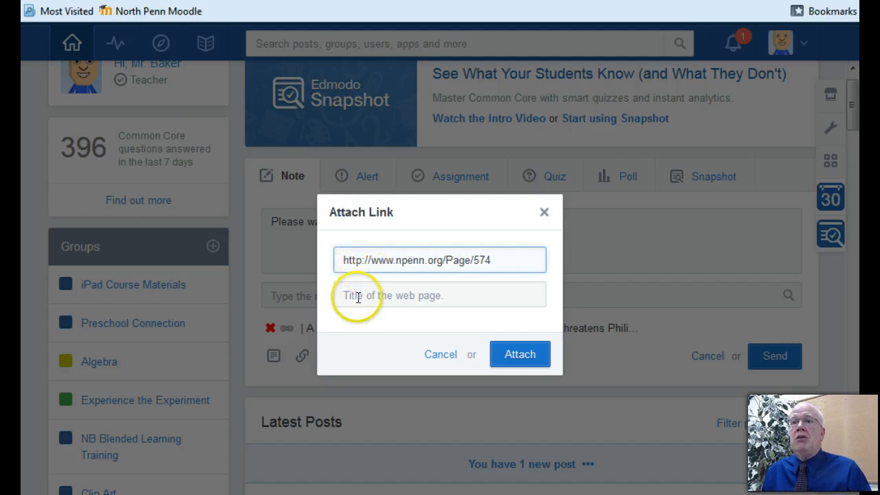
left_click(440, 294)
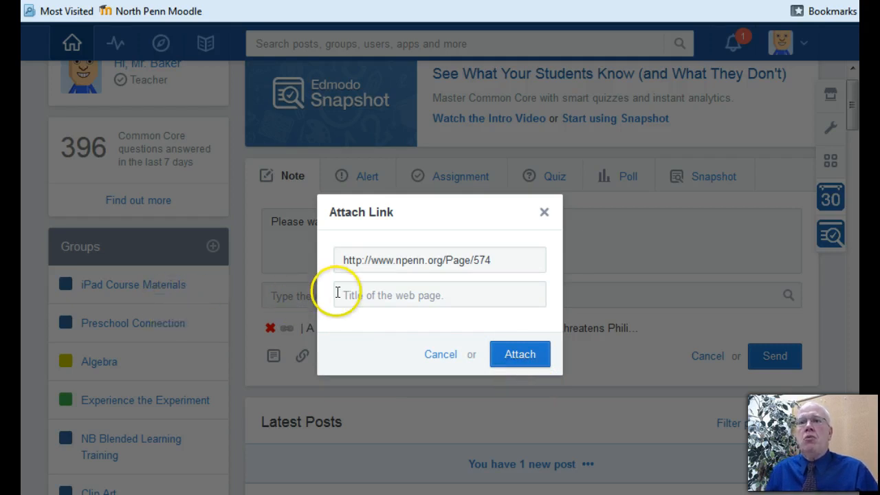
type("Baker Web Page")
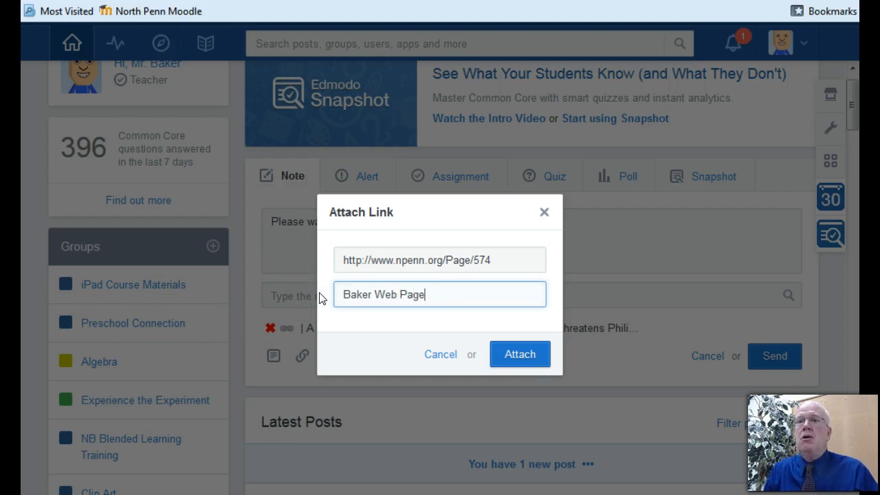
key("BackSpace")
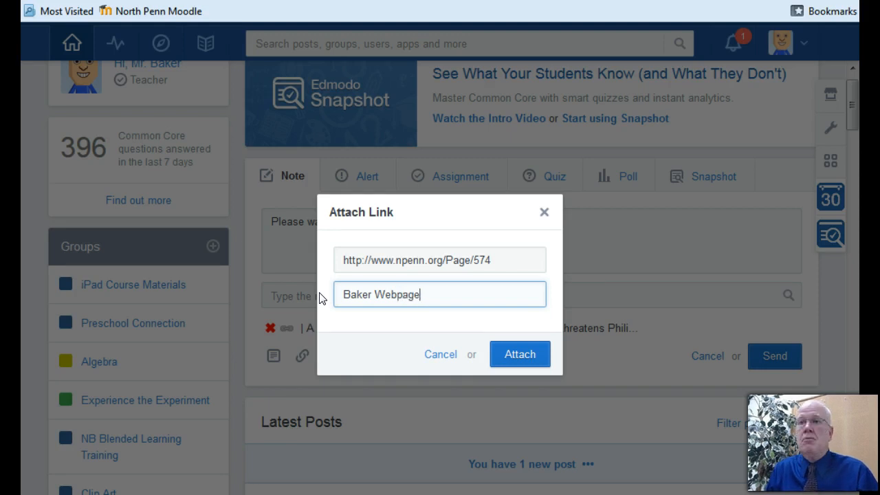
key("Backspace")
type(" P")
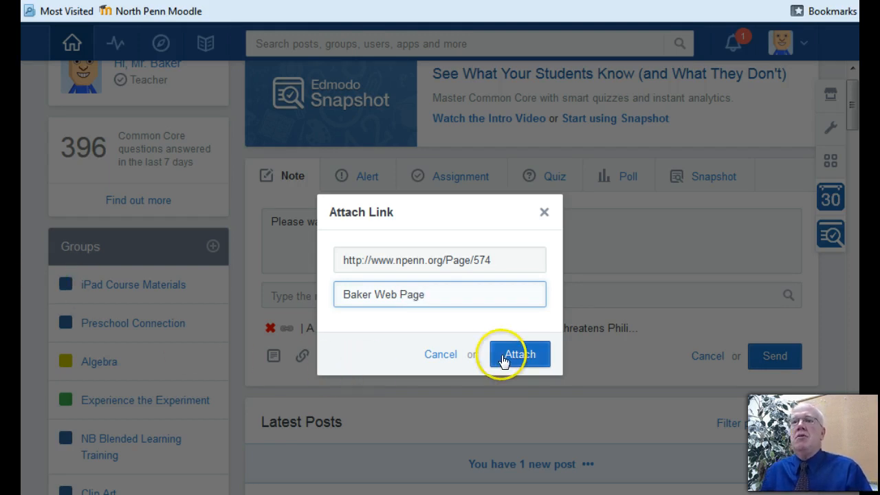
left_click(519, 353)
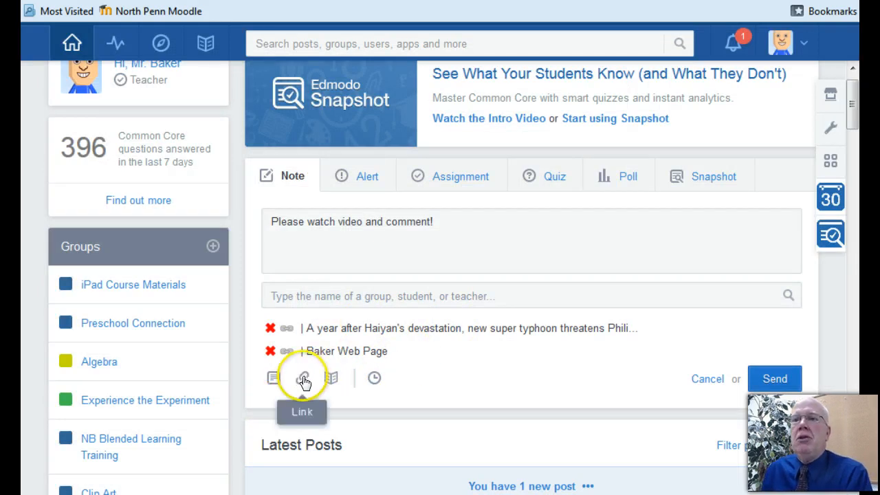
Step: Start a third link attachment and copy the XtraMath sign-in page address from Internet Explorer
left_click(303, 376)
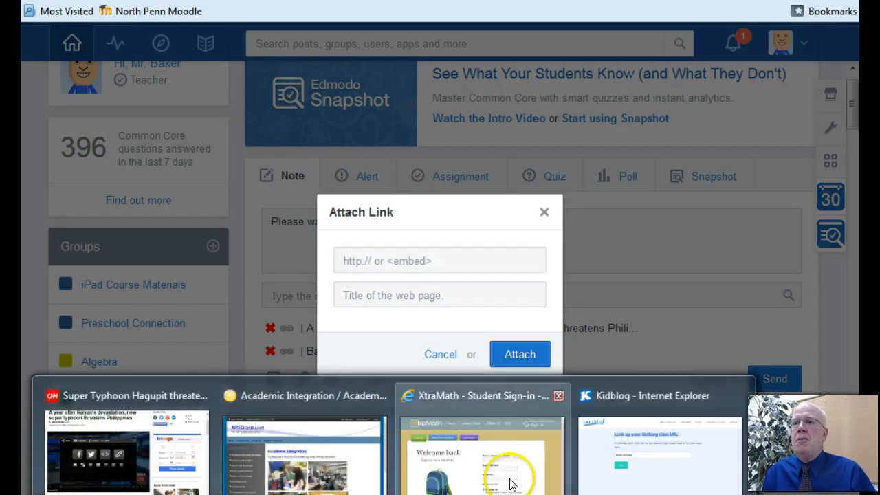
left_click(481, 396)
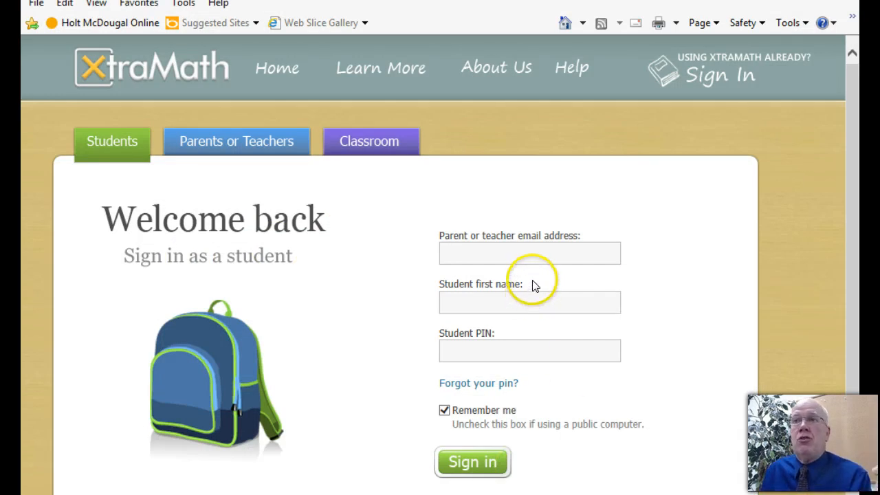
left_click(529, 253)
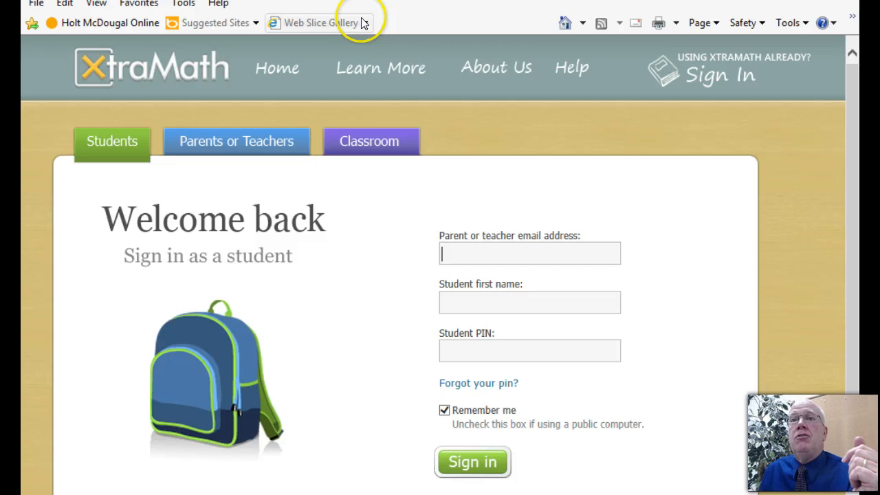
mouse_move(323, 260)
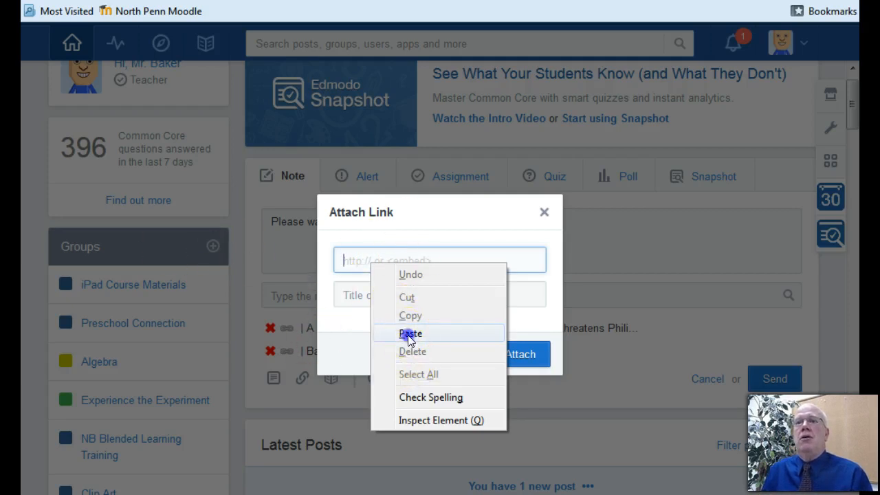
Step: Paste the XtraMath address and attach it as "XtraMath - Student Sign-in"
left_click(410, 334)
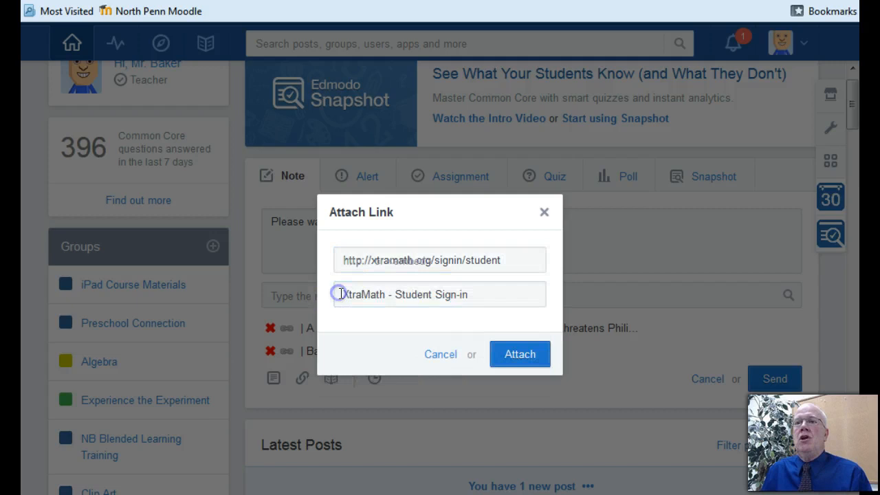
mouse_move(404, 355)
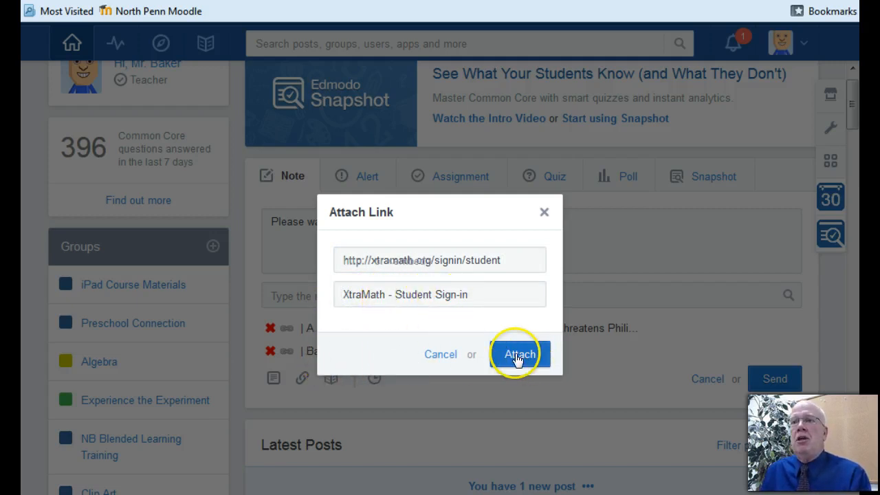
left_click(520, 353)
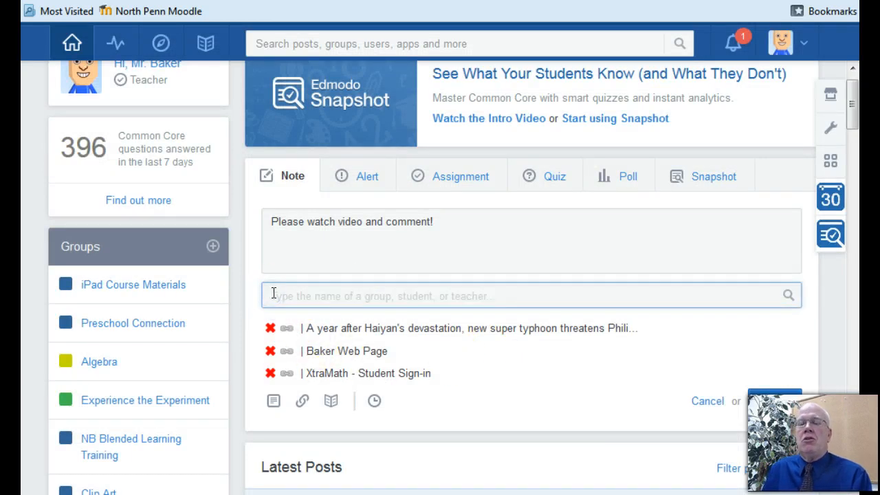
Step: Address the note to High Level Testing Site and send it with all three links
type("hig")
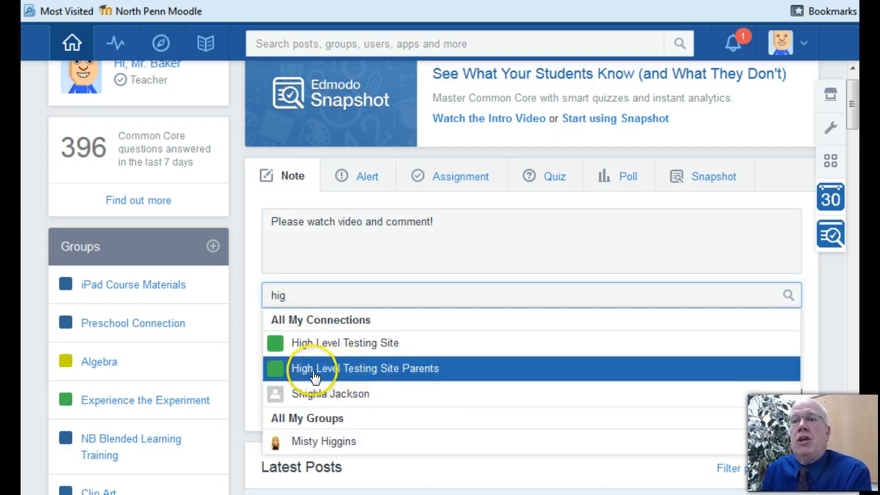
mouse_move(452, 374)
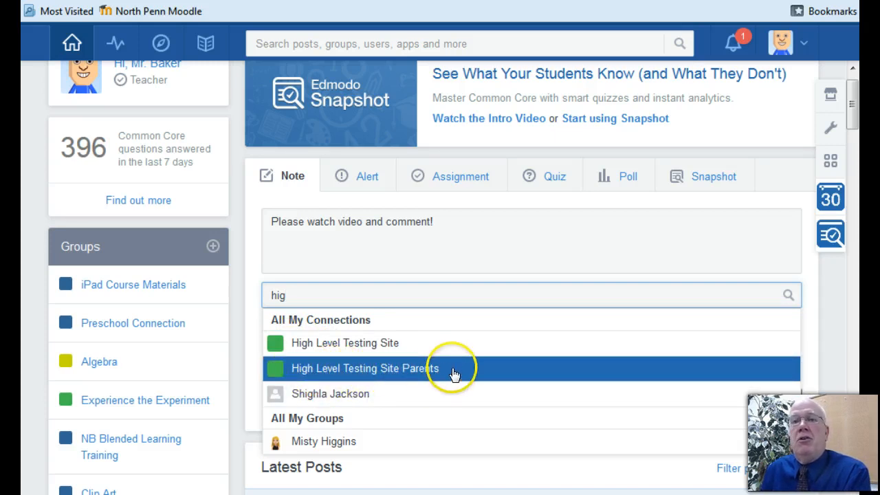
mouse_move(355, 370)
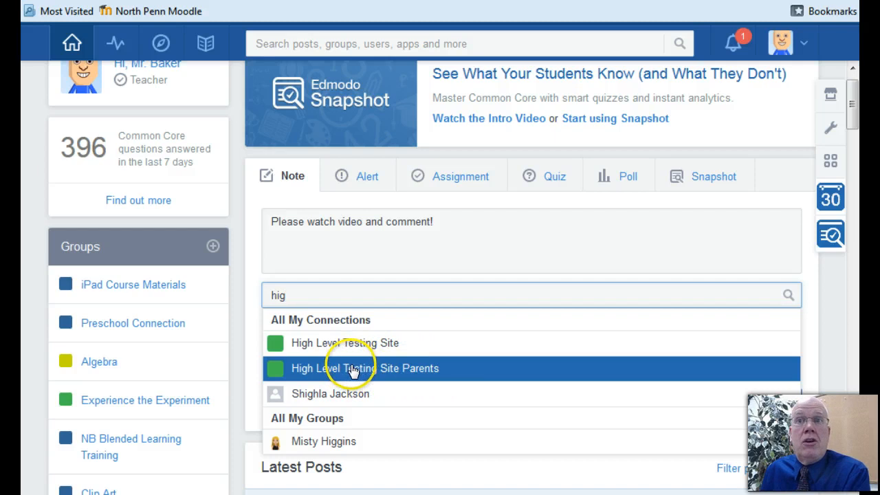
left_click(344, 344)
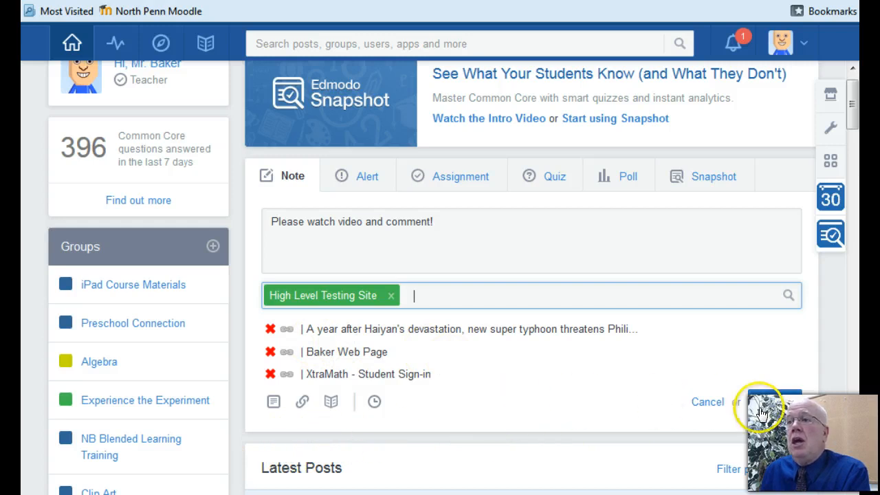
left_click(763, 401)
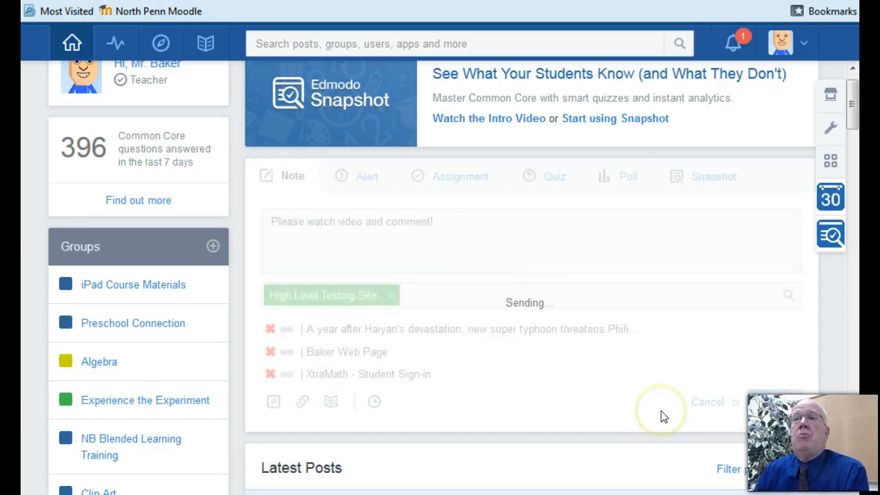
Step: Check the posted note in Latest Posts, revealing the hidden third attached link
left_click(774, 324)
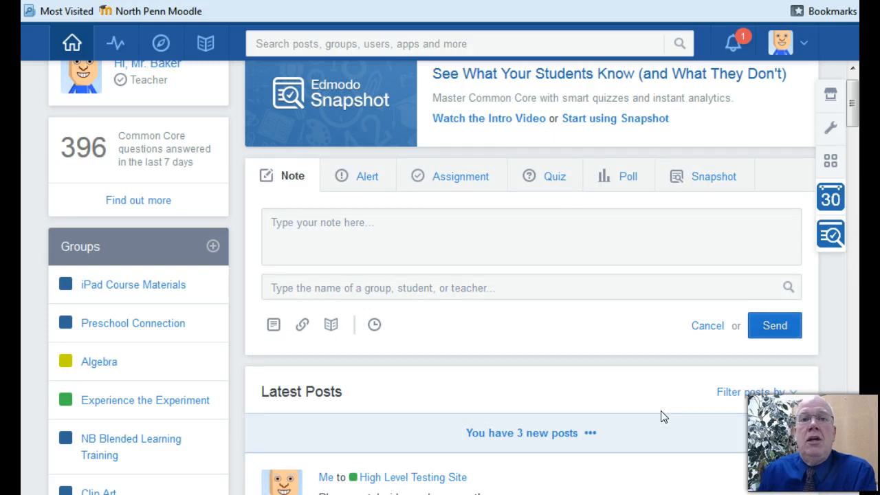
scroll("down", 3)
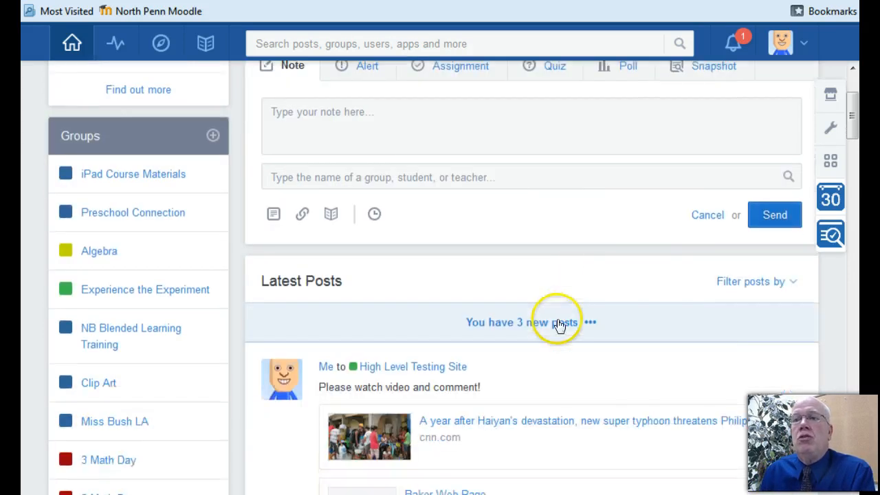
scroll("down", 3)
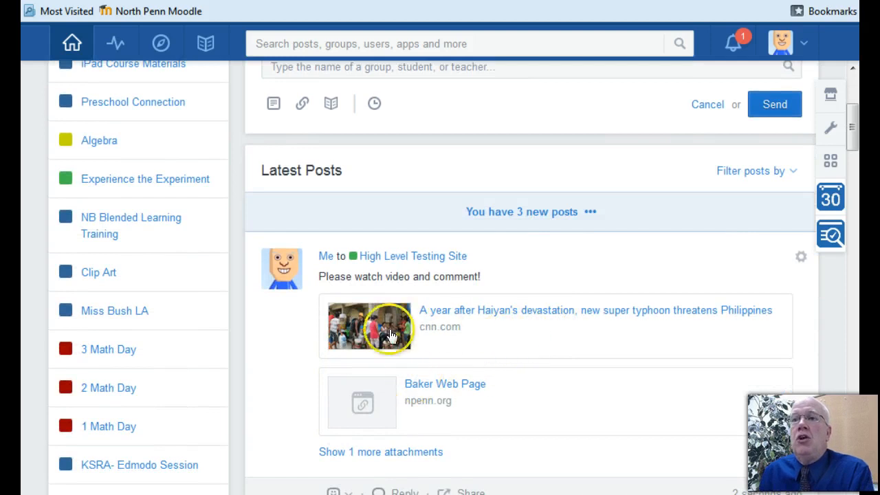
mouse_move(365, 352)
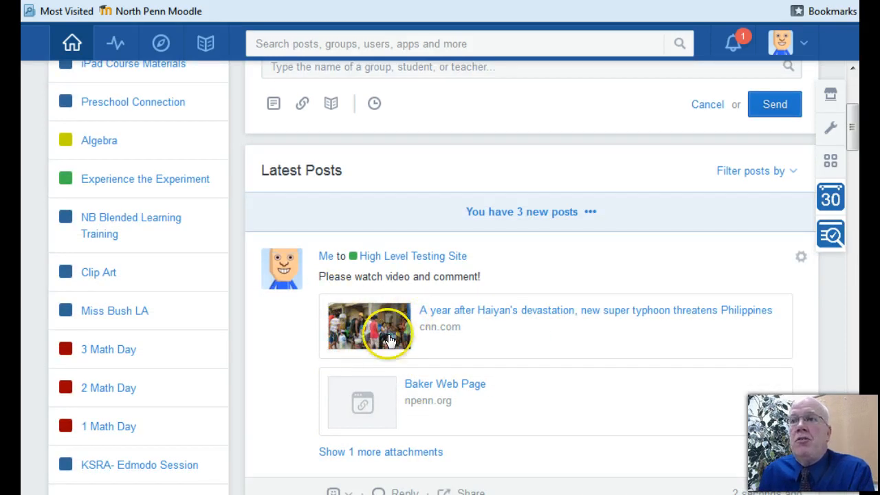
mouse_move(402, 302)
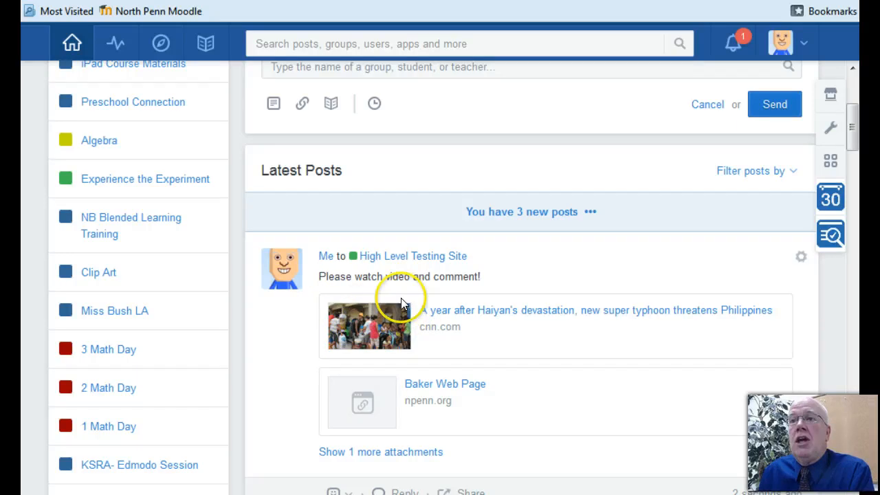
scroll("down", 3)
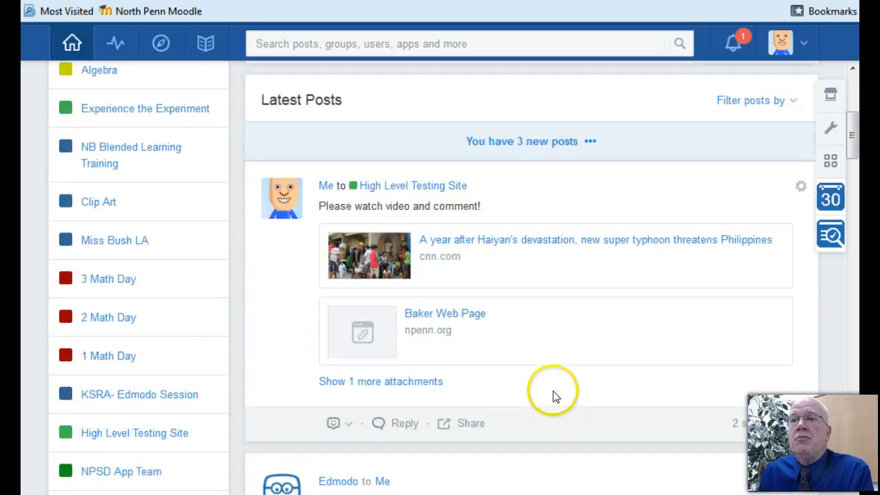
left_click(381, 381)
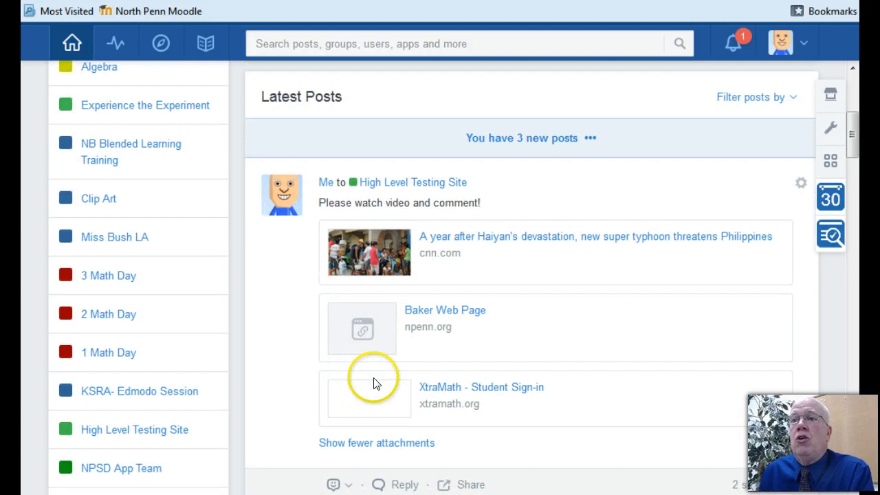
mouse_move(557, 396)
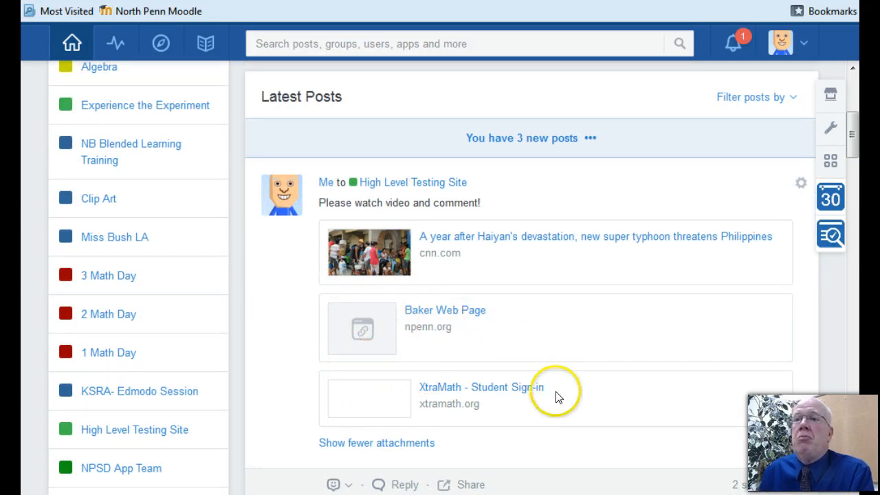
scroll("down", 3)
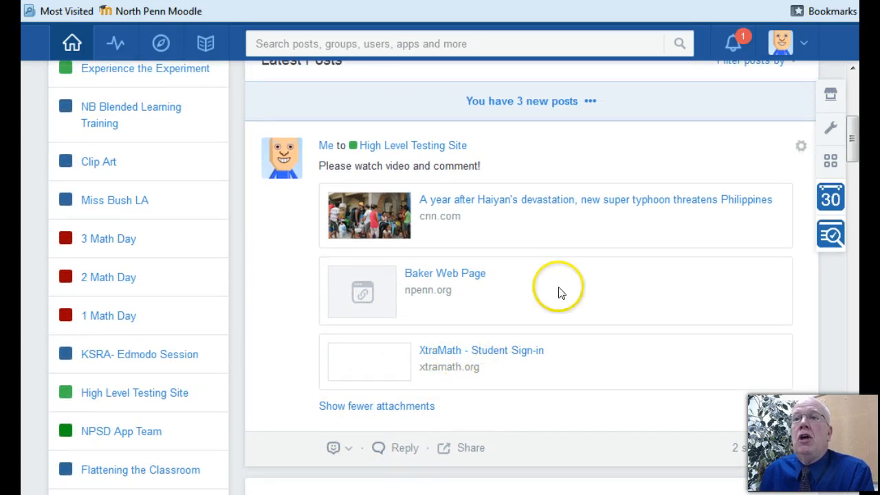
mouse_move(564, 242)
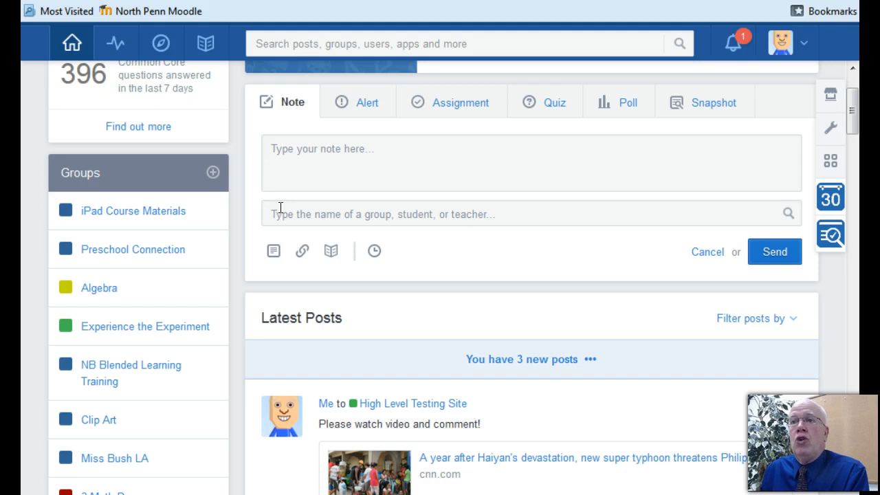
mouse_move(433, 360)
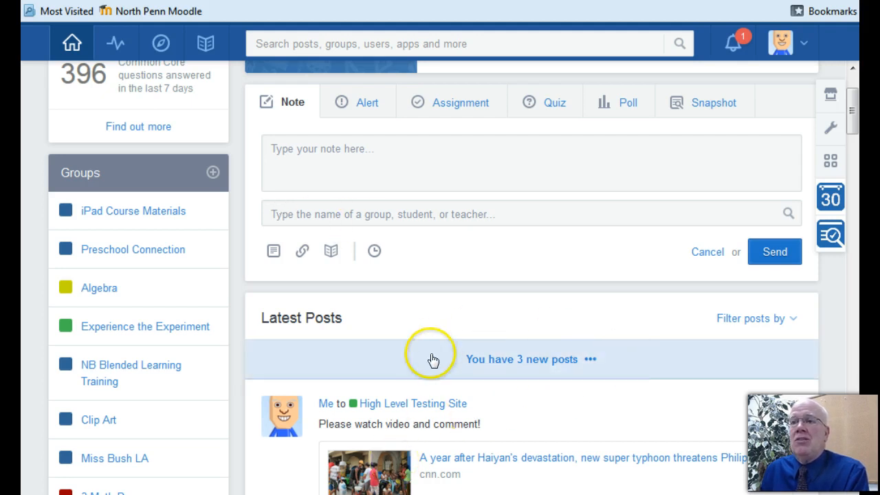
mouse_move(523, 355)
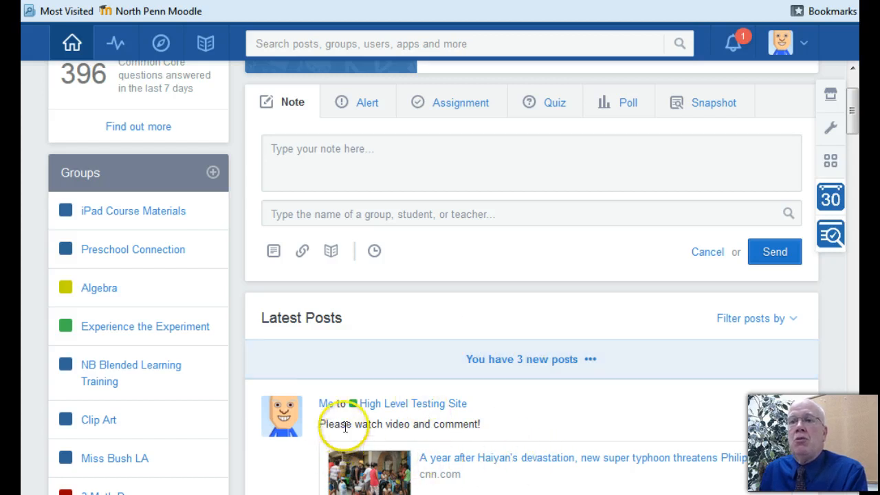
mouse_move(278, 341)
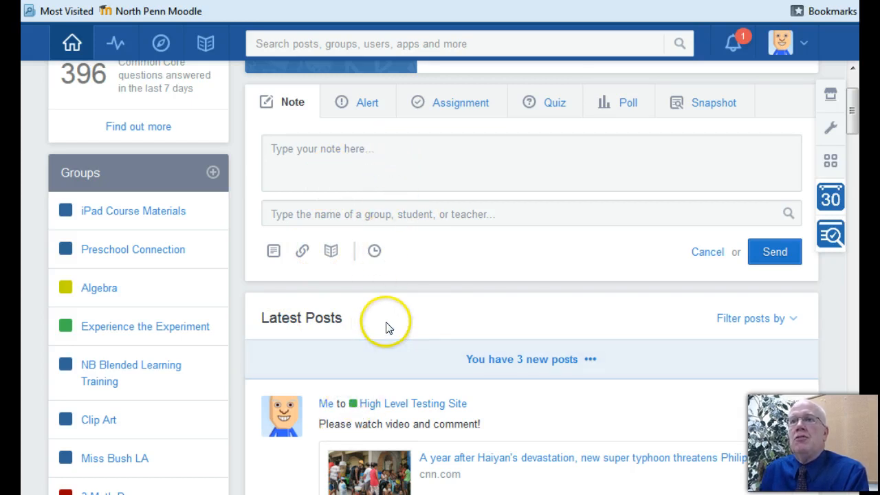
mouse_move(302, 250)
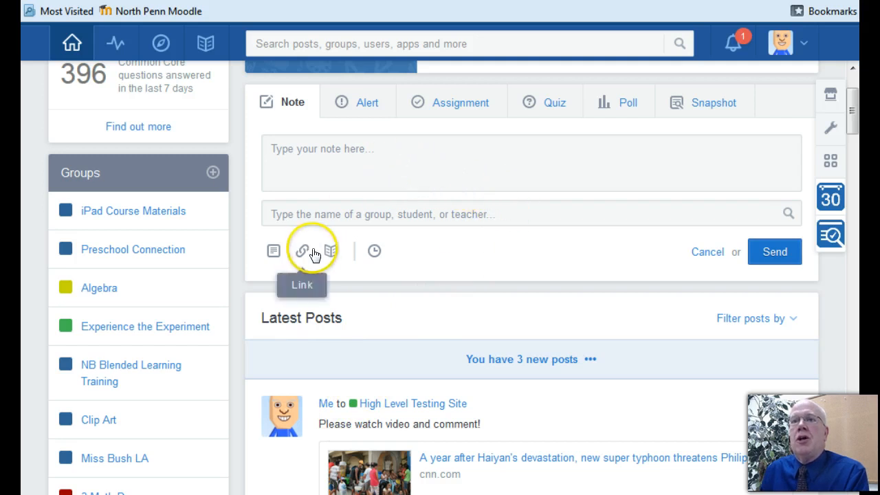